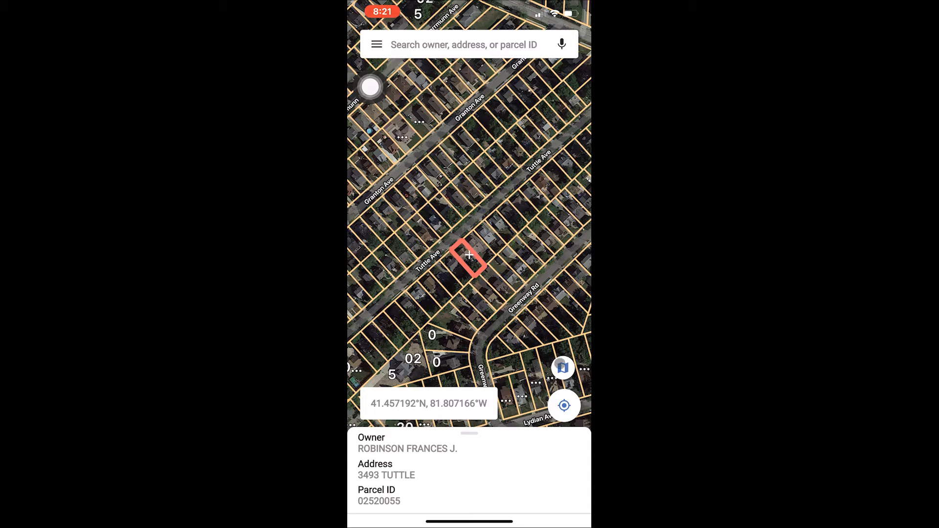
click(562, 367)
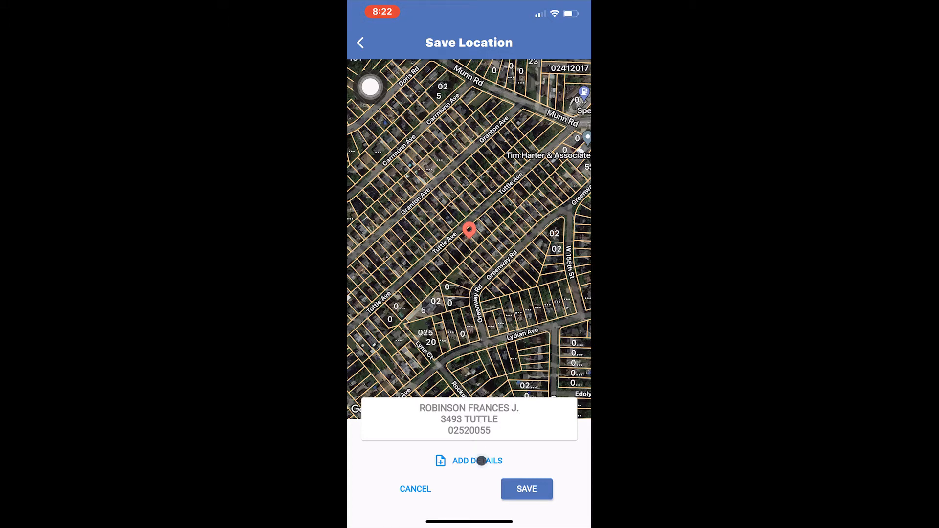
- Take a camera photo and attach it to the pin's details
click(469, 461)
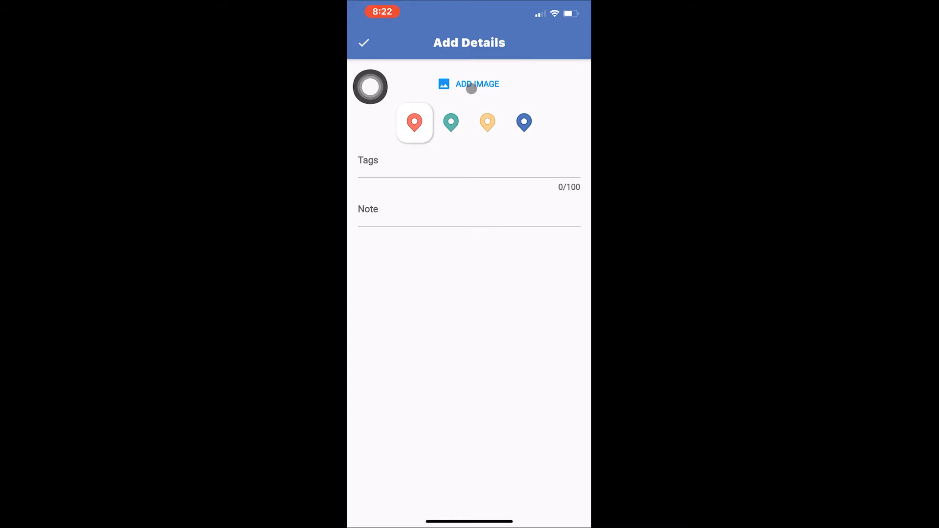
click(478, 84)
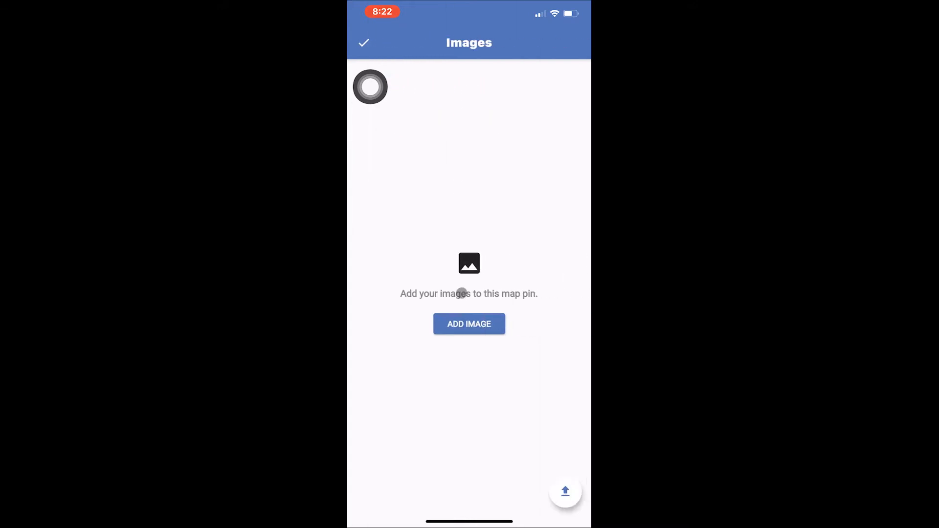
click(469, 323)
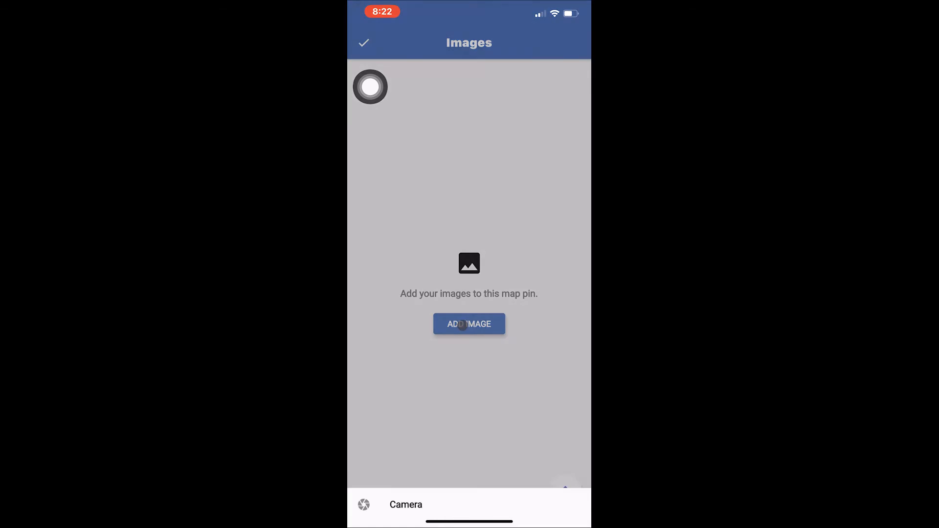
click(469, 323)
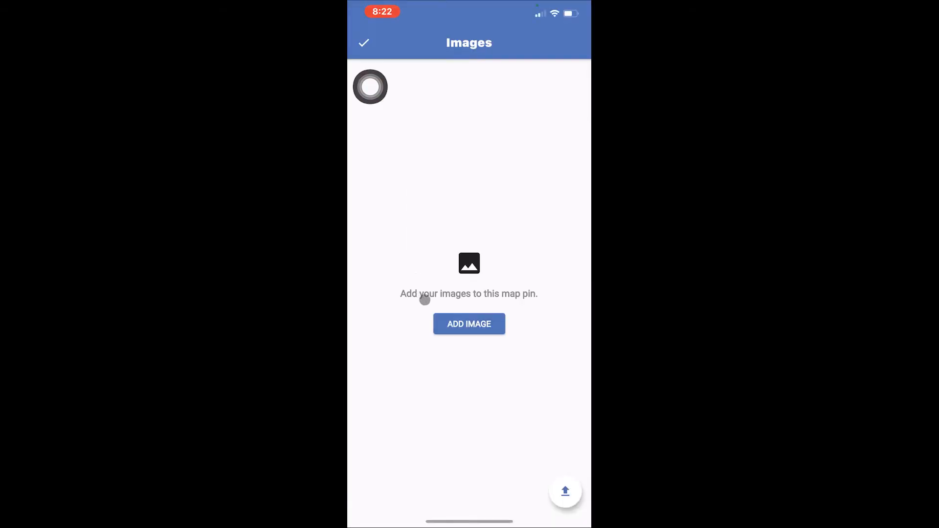
click(469, 324)
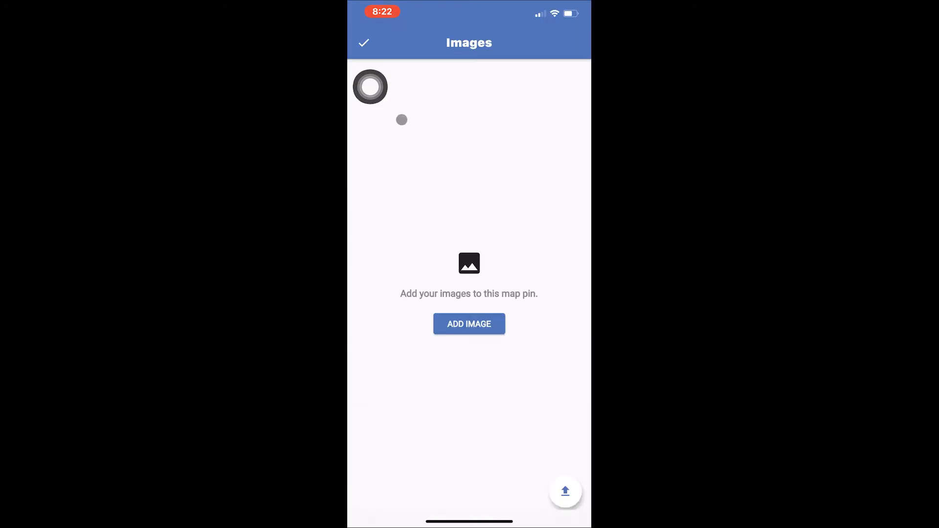
click(468, 323)
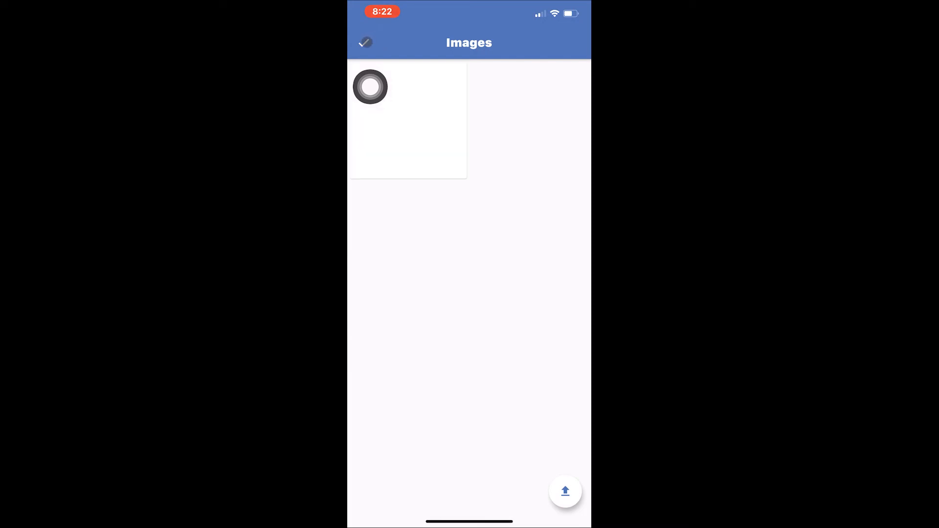
click(564, 491)
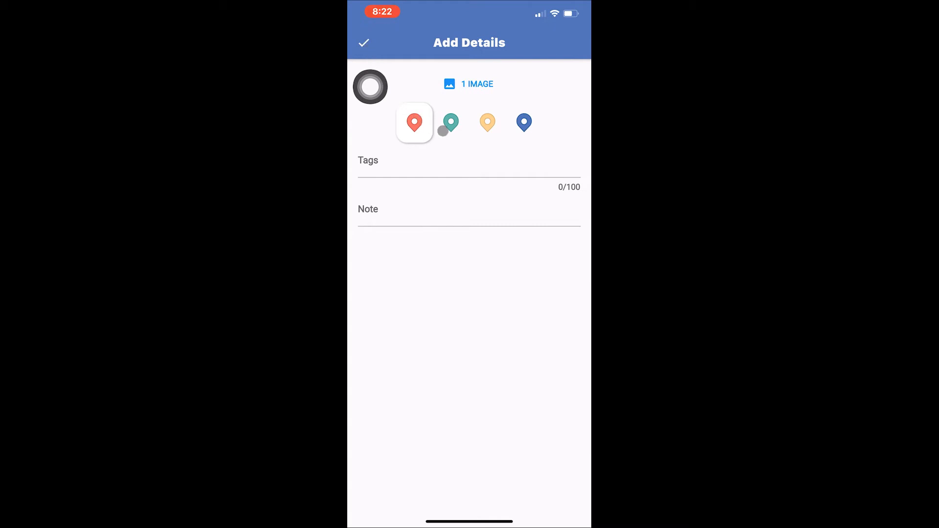
- Set the pin colour to teal, then begin tag entry
click(451, 122)
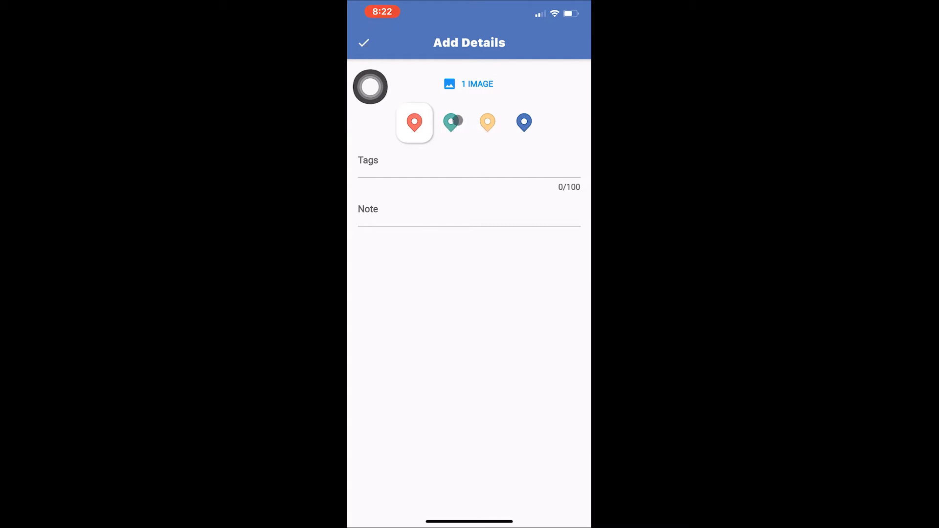
click(487, 123)
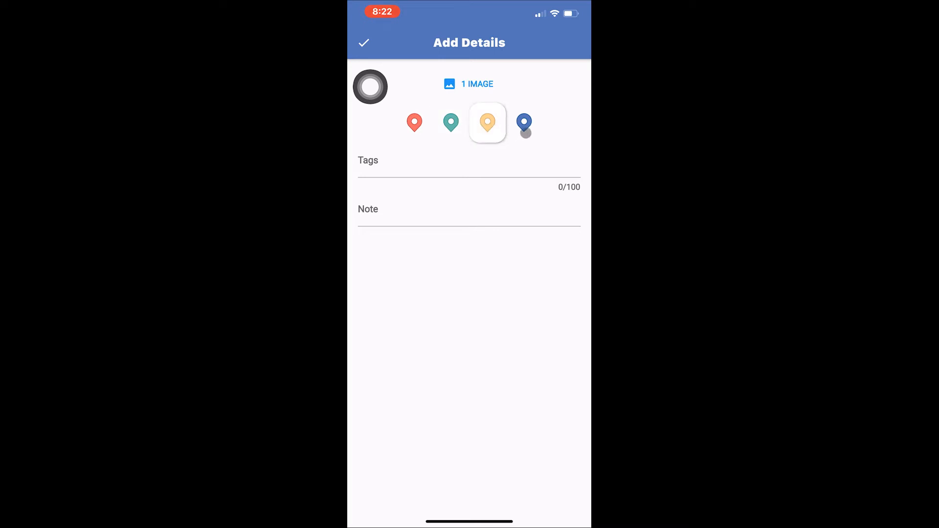
click(524, 122)
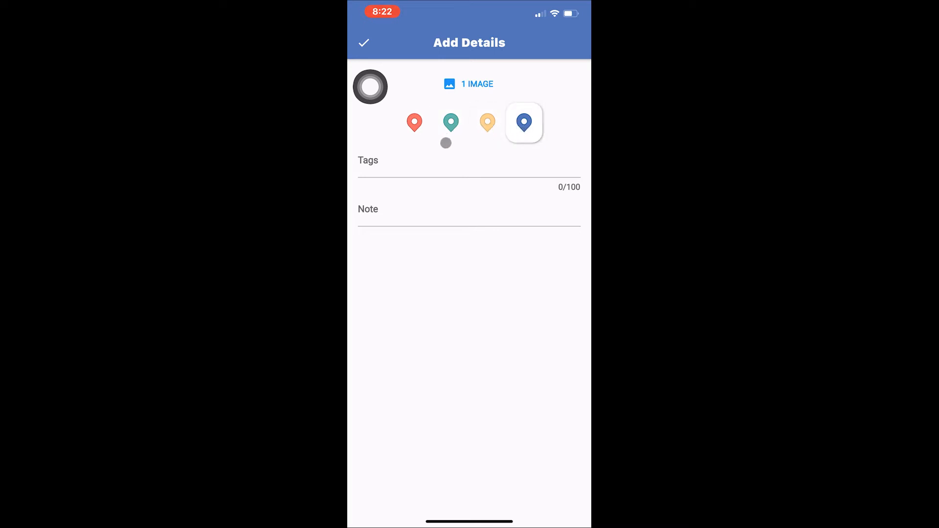
click(450, 122)
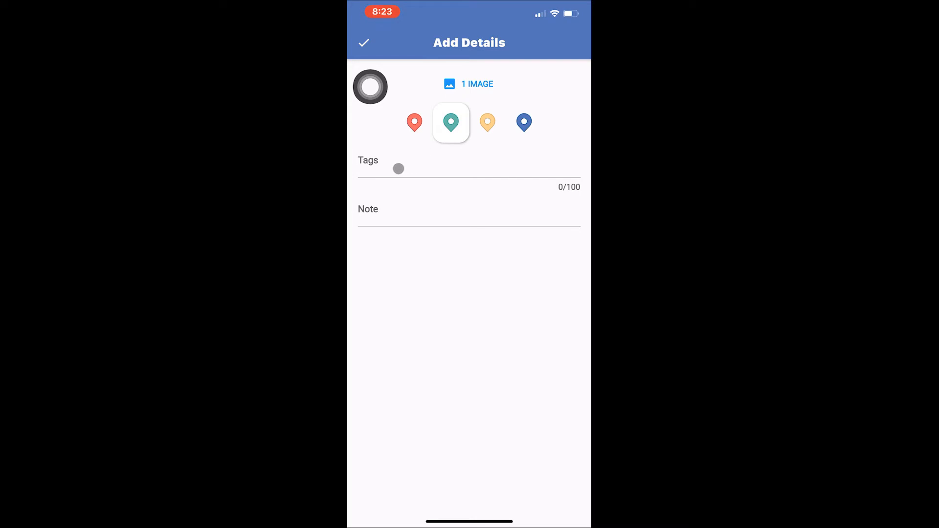
click(469, 168)
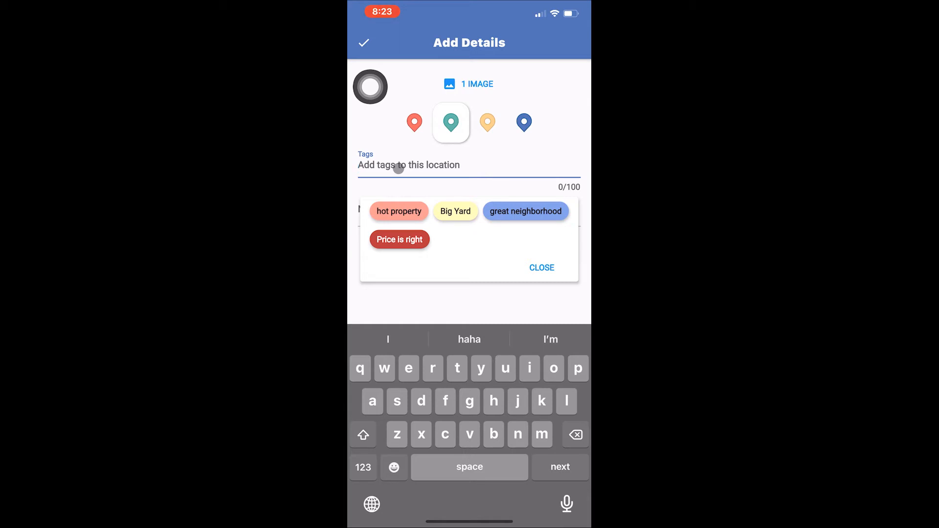
- Attach the custom tag 'new sidewalk' to the location
text(new)
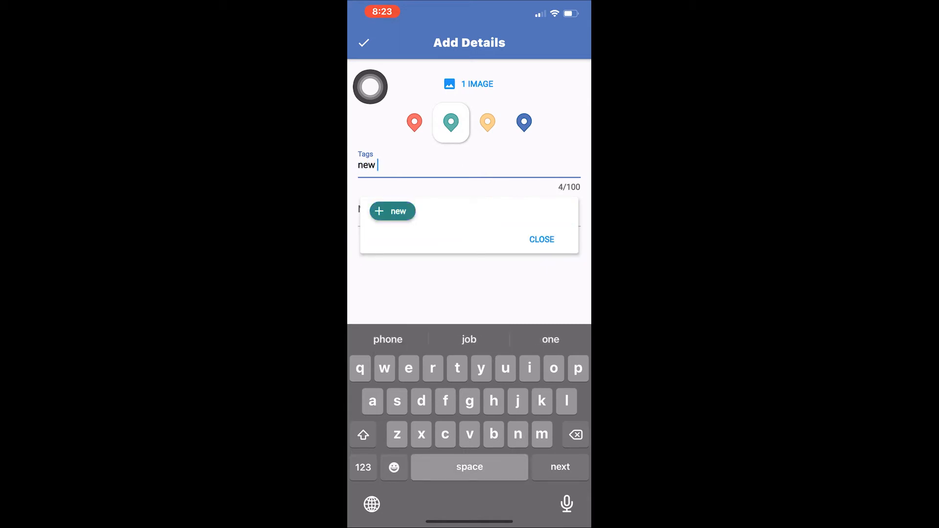
text(sidewa)
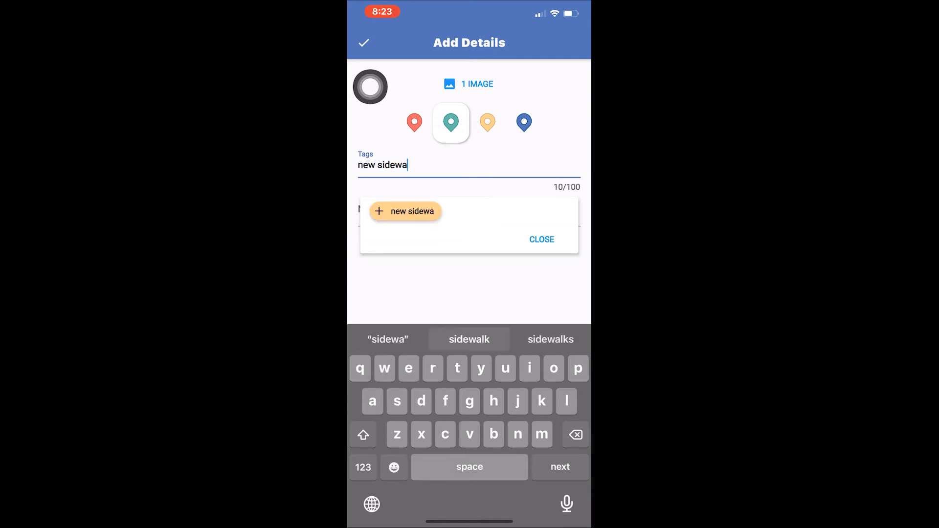
click(469, 339)
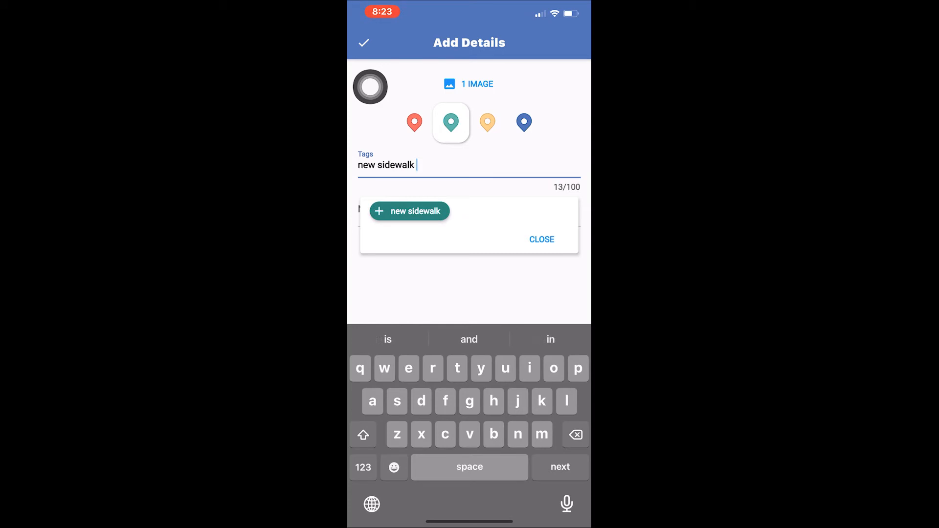
click(409, 210)
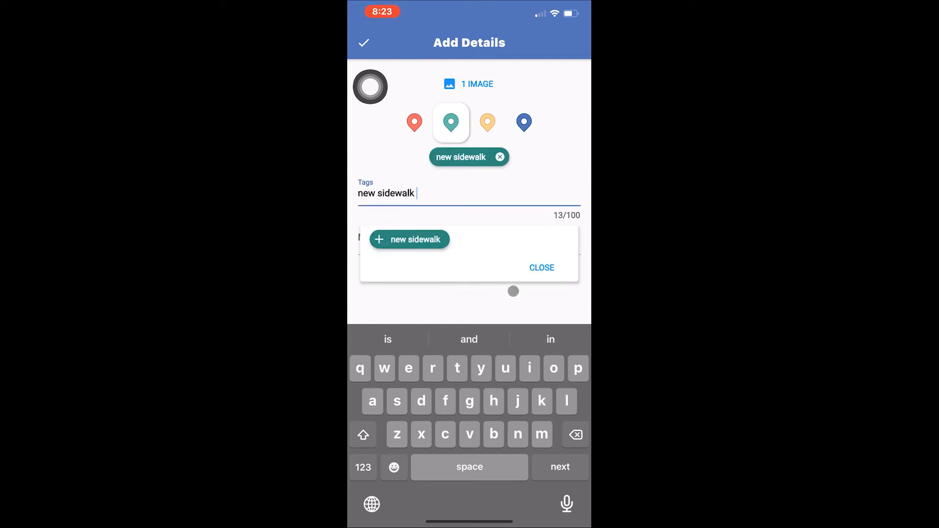
click(541, 268)
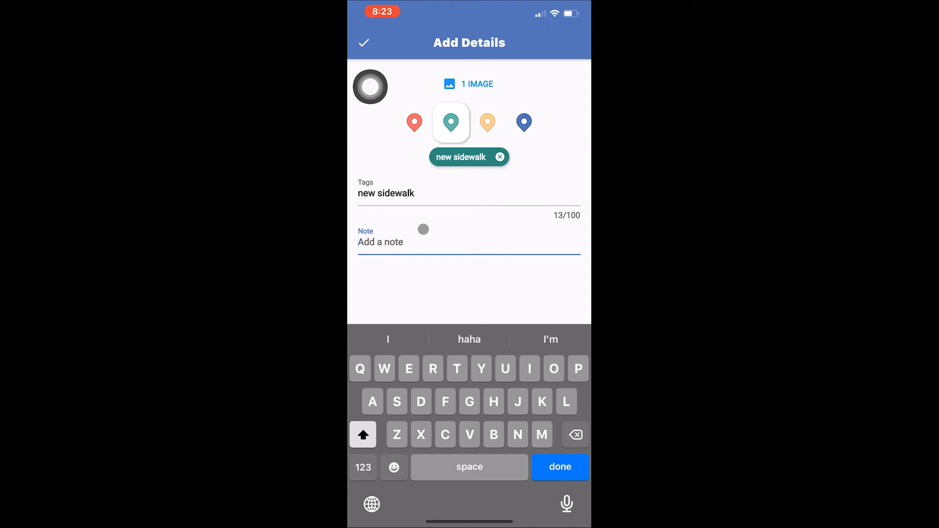
- Add the note 'Great place' and return to the Save Location form
text(Great pla)
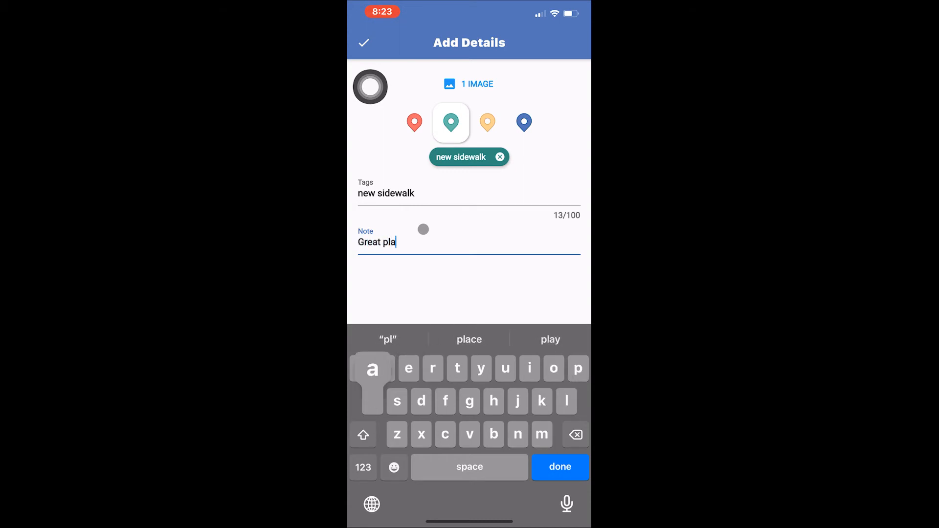
text(ce)
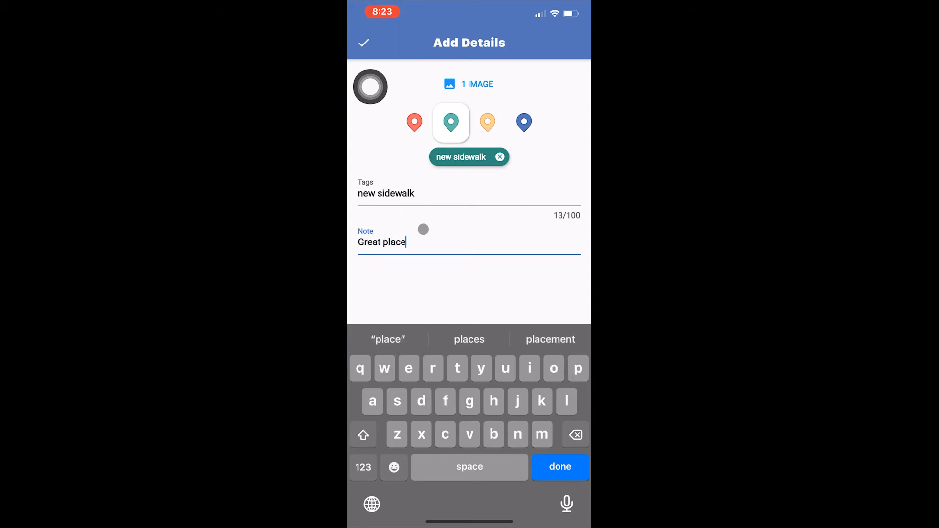
click(560, 467)
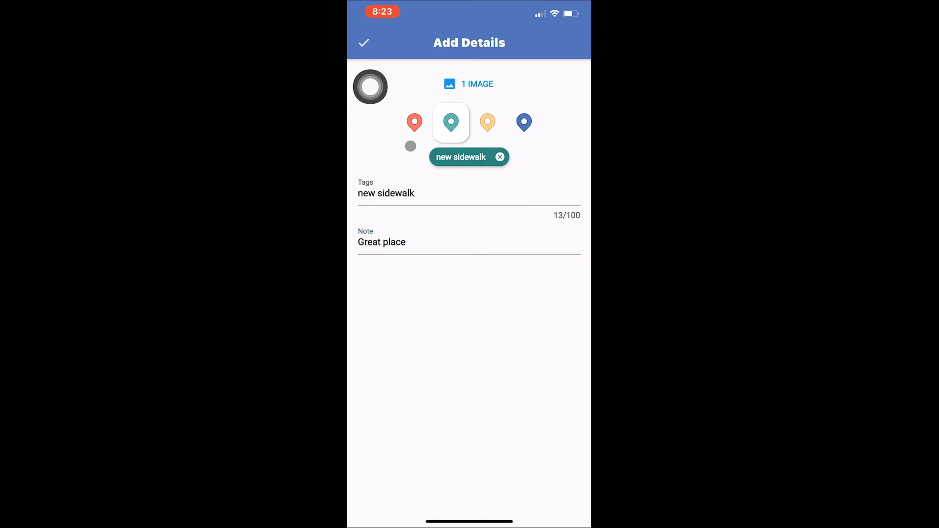
click(363, 42)
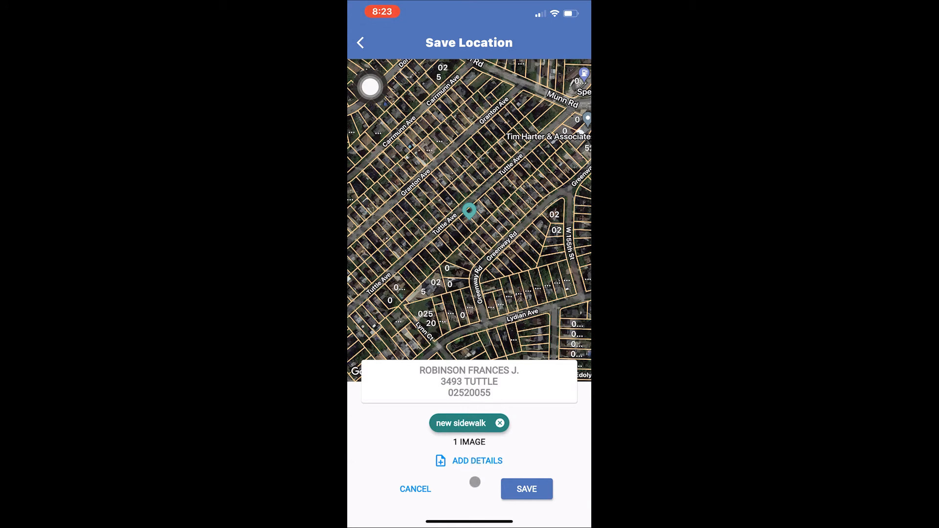
- Save the teal pin with its photo, tag and note, then bring up the main menu
click(526, 488)
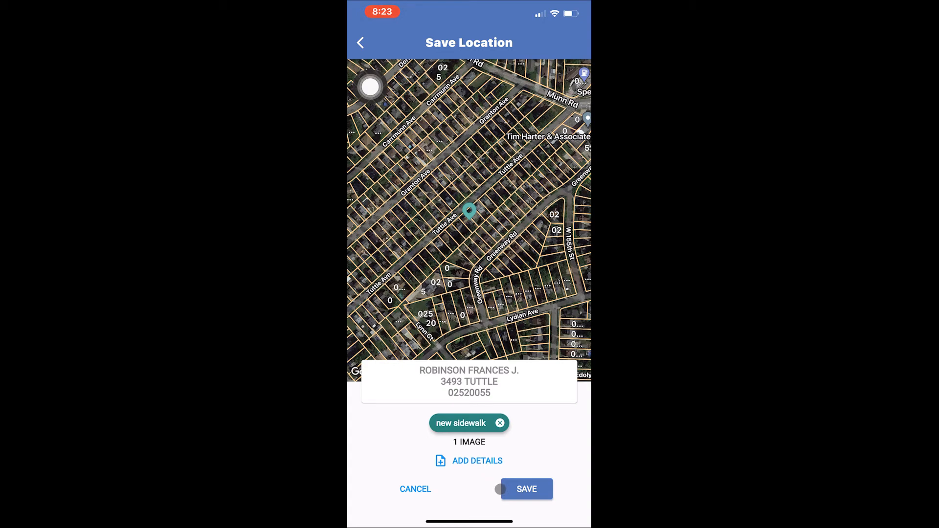
click(526, 488)
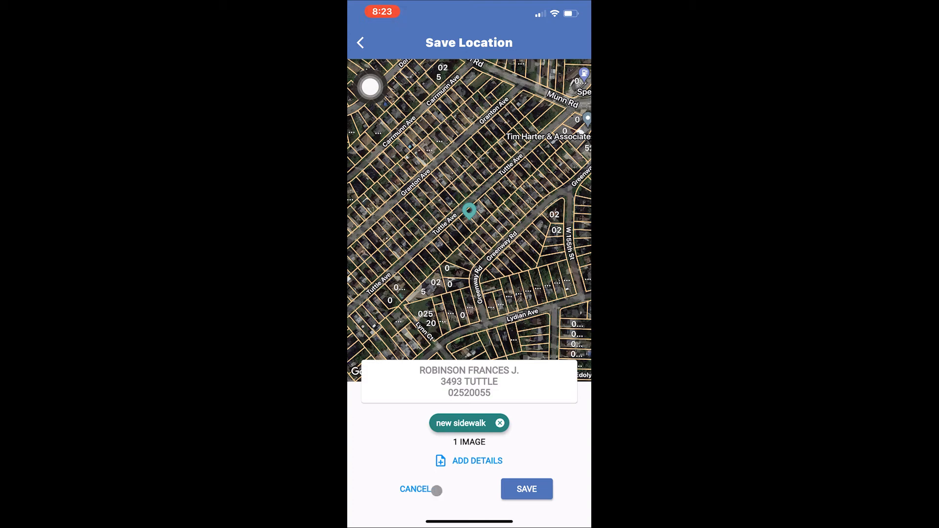
click(526, 489)
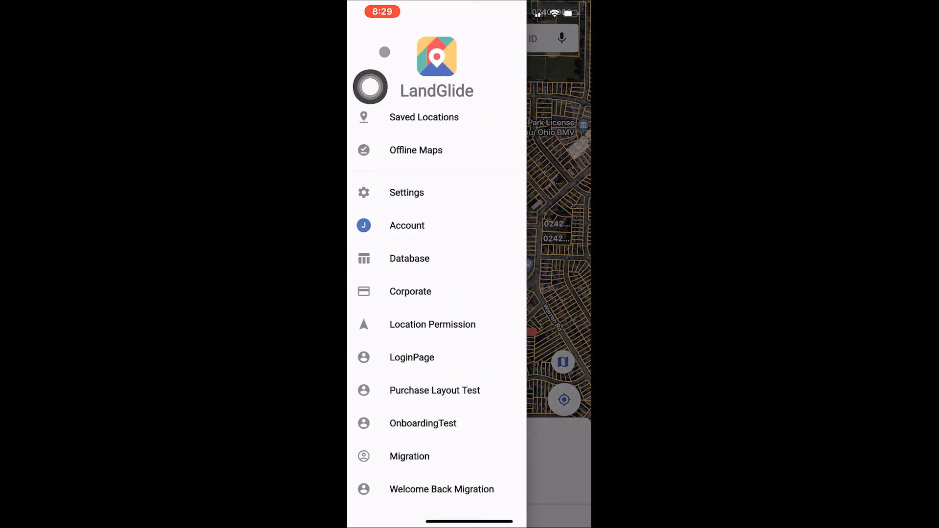
click(424, 117)
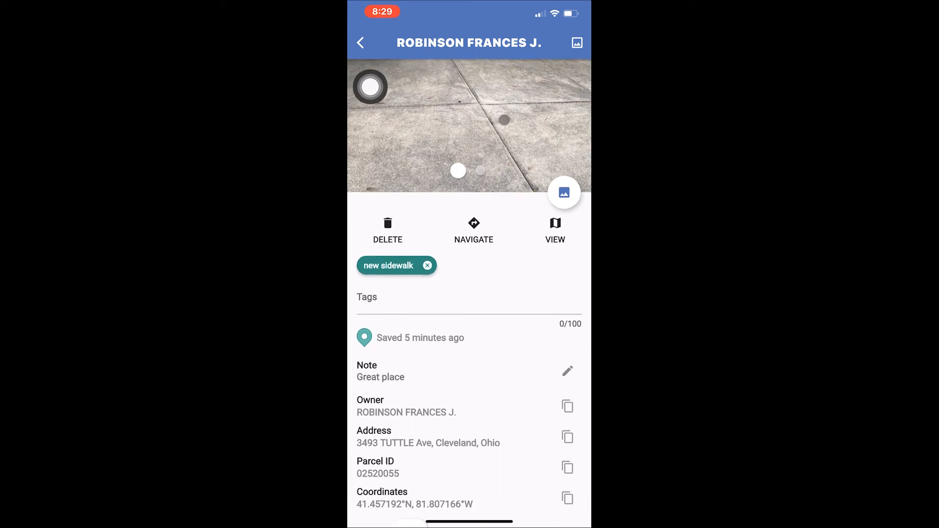
scroll(down, 3)
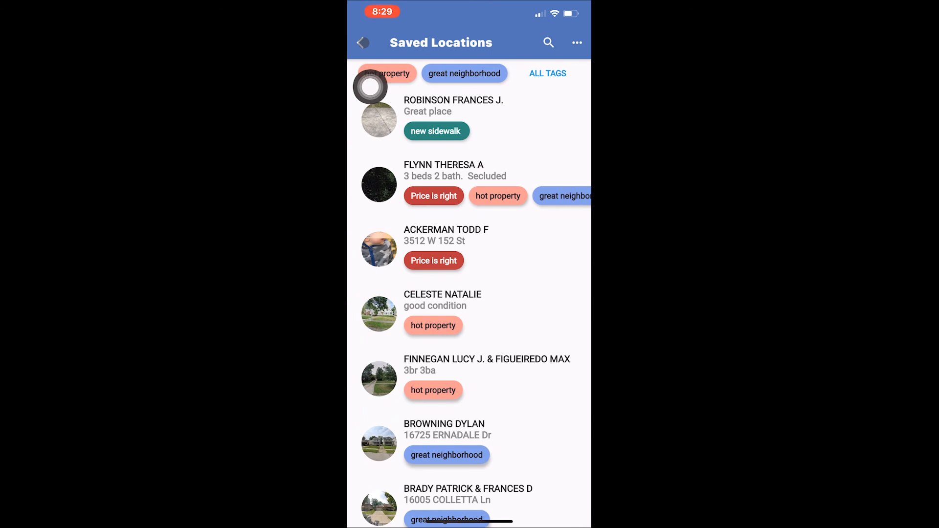
click(362, 43)
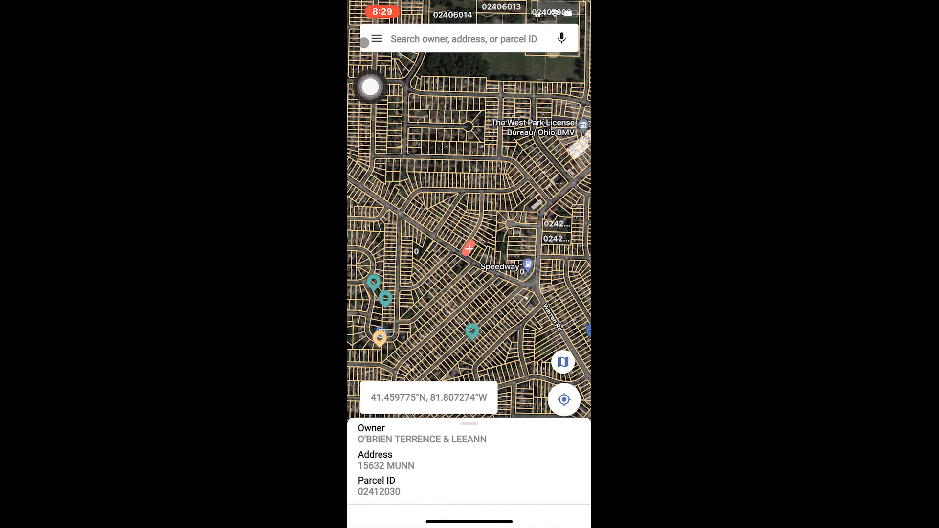